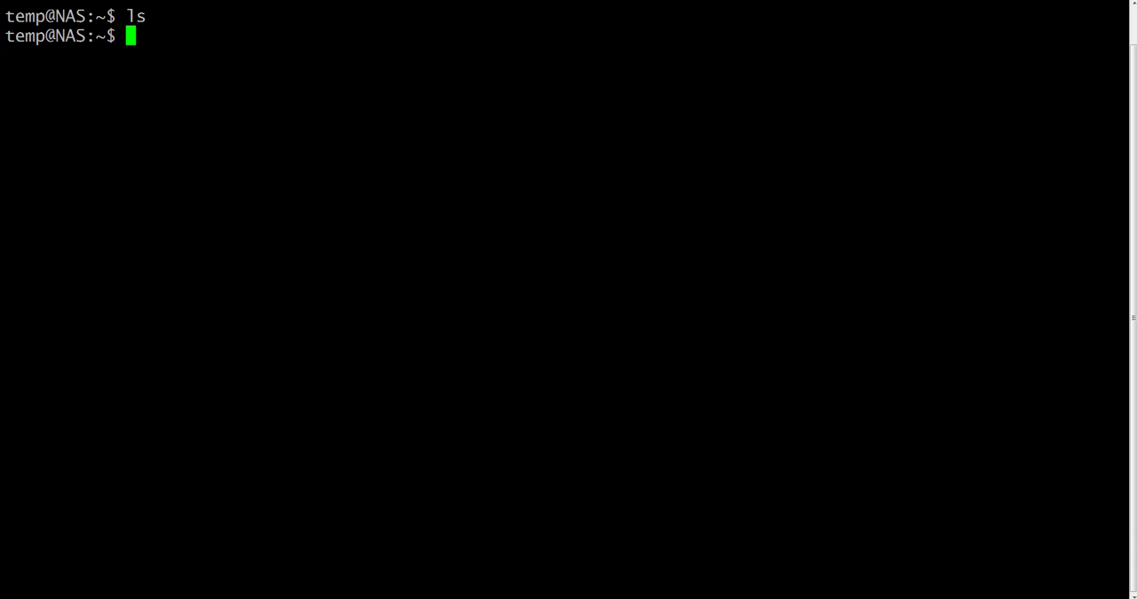
# - Run ls in the home directory to see it prints no visible files
pyautogui.write('.')
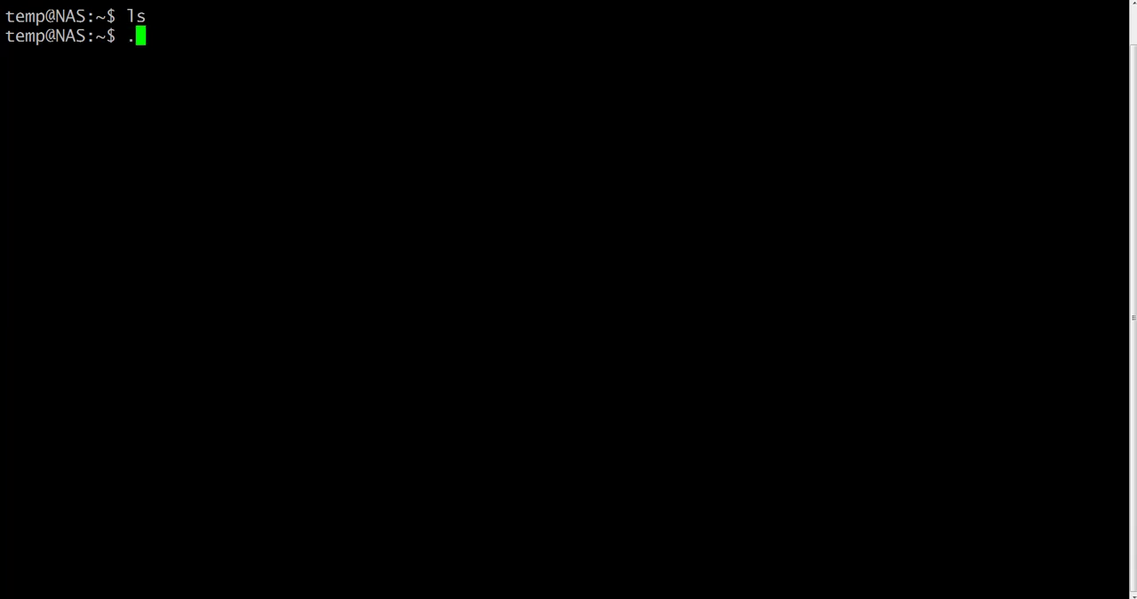
pyautogui.press('BackSpace')
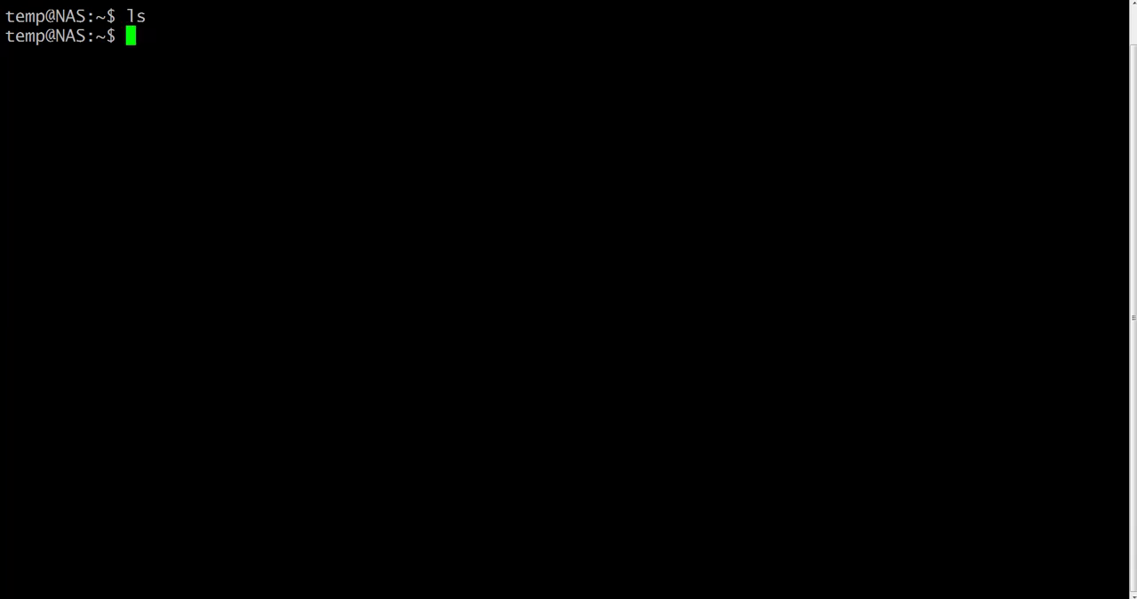
pyautogui.write('ls')
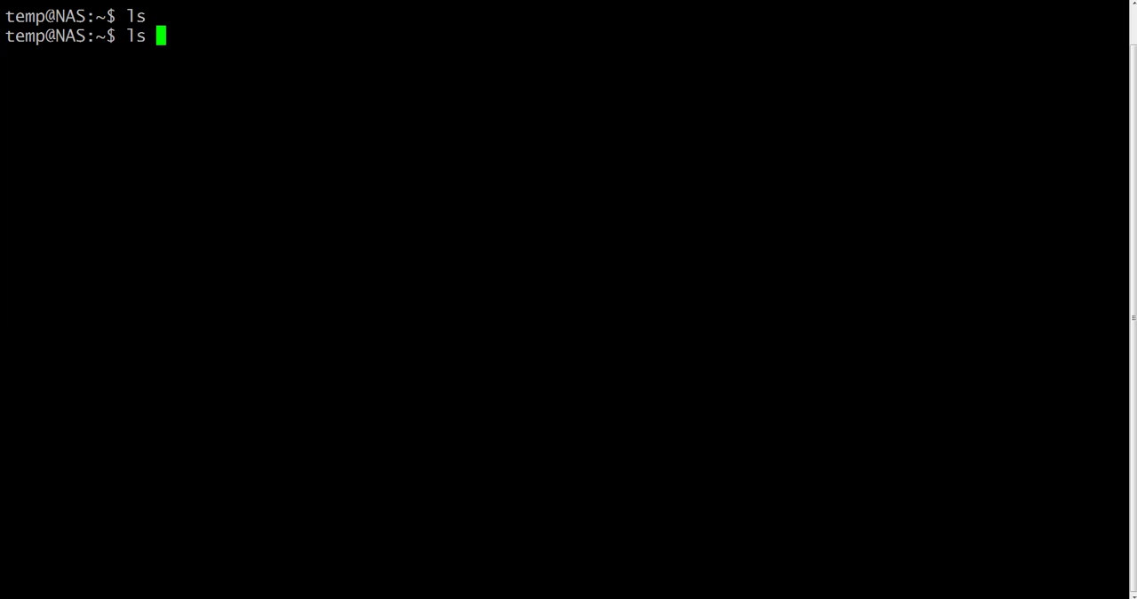
# - Run ls -a to reveal the hidden dotfiles, then man ls to read its manual
pyautogui.write('-a')
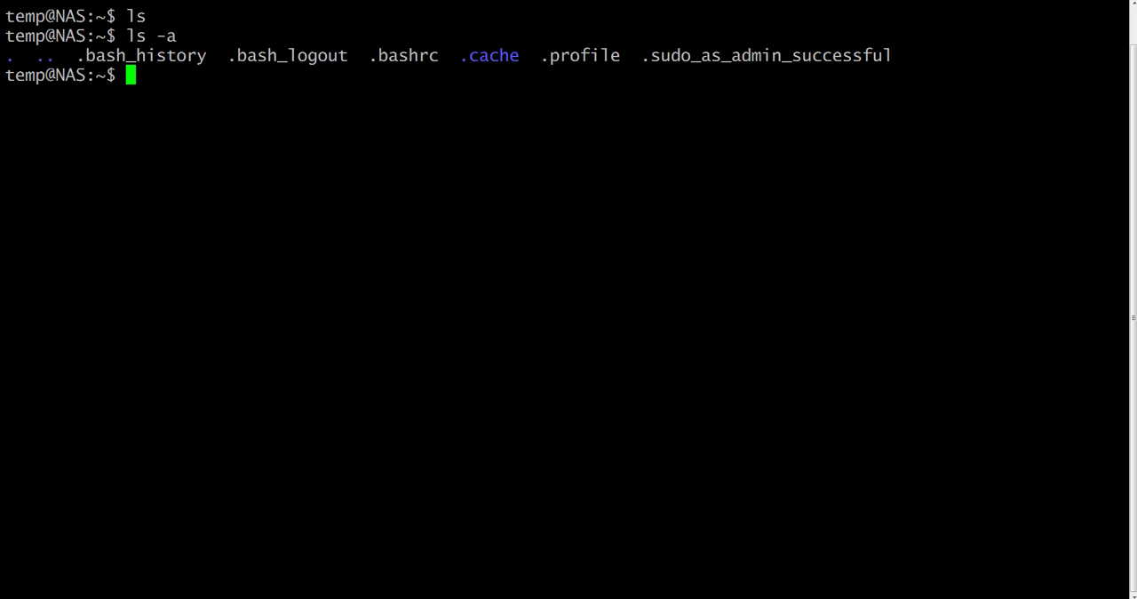
pyautogui.write('man l')
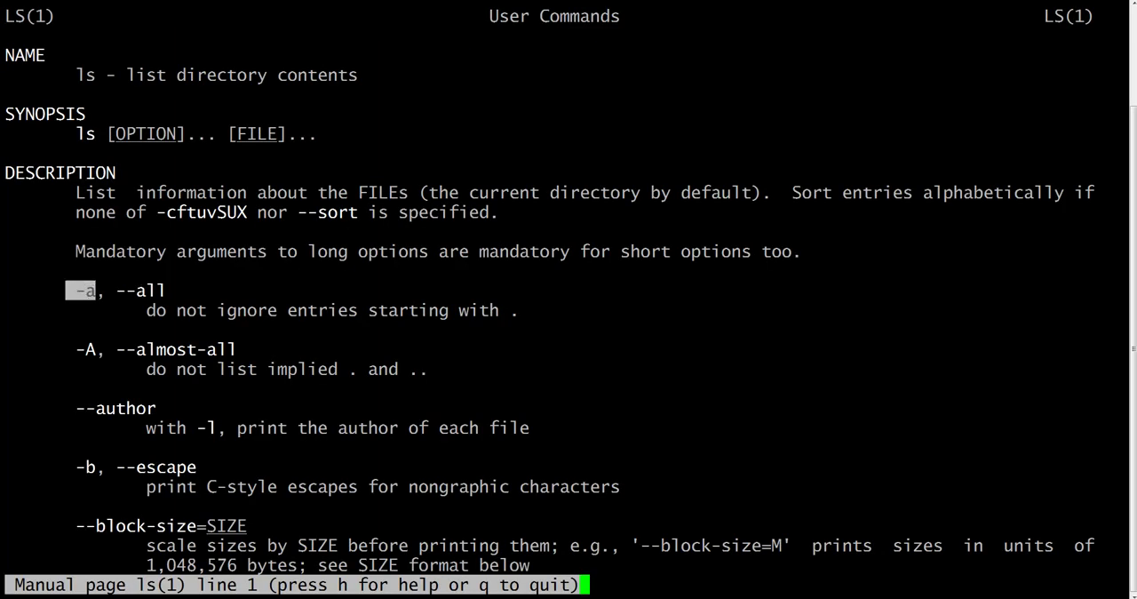
# - Quit the ls manual with q and start a mkdir command at the prompt
pyautogui.press('q')
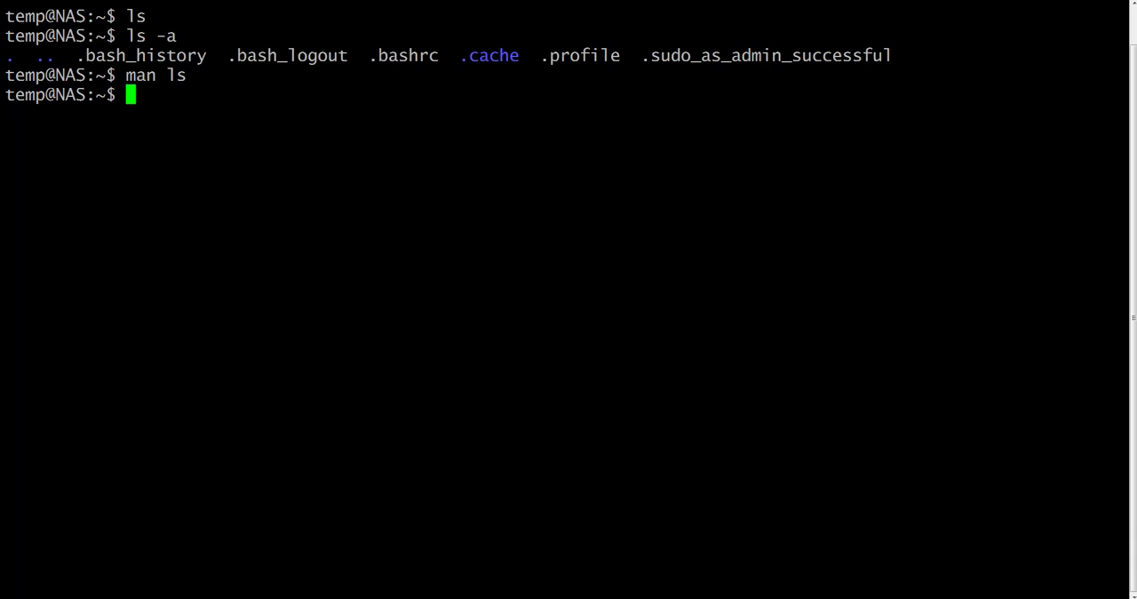
pyautogui.write('mk')
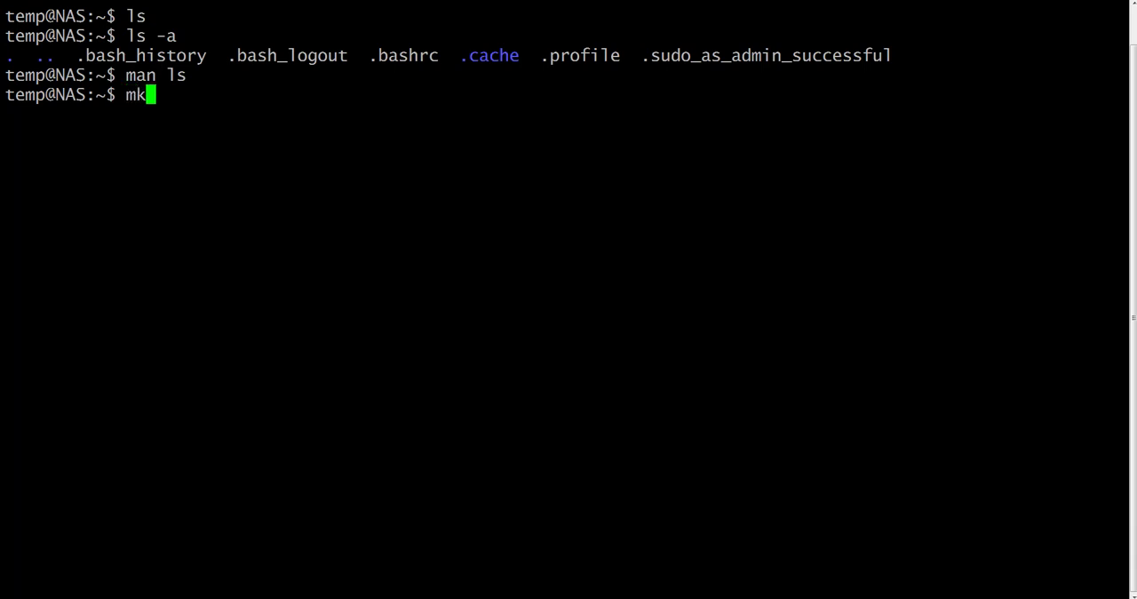
# - Create directory dir1 with mkdir and verify it appears in ls
pyautogui.write('dir d')
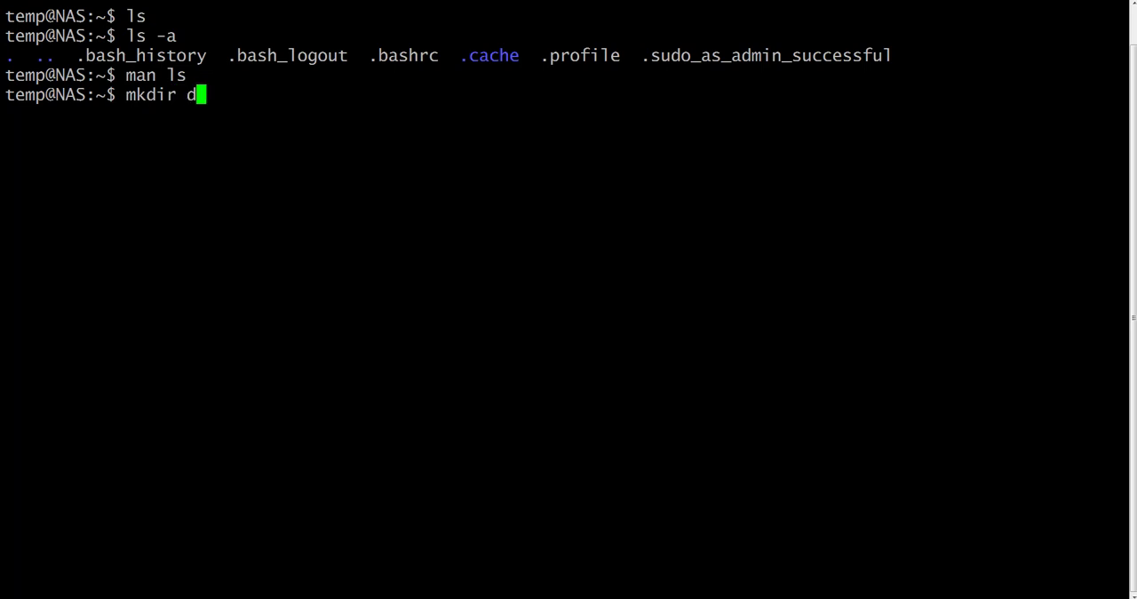
pyautogui.write('ir1')
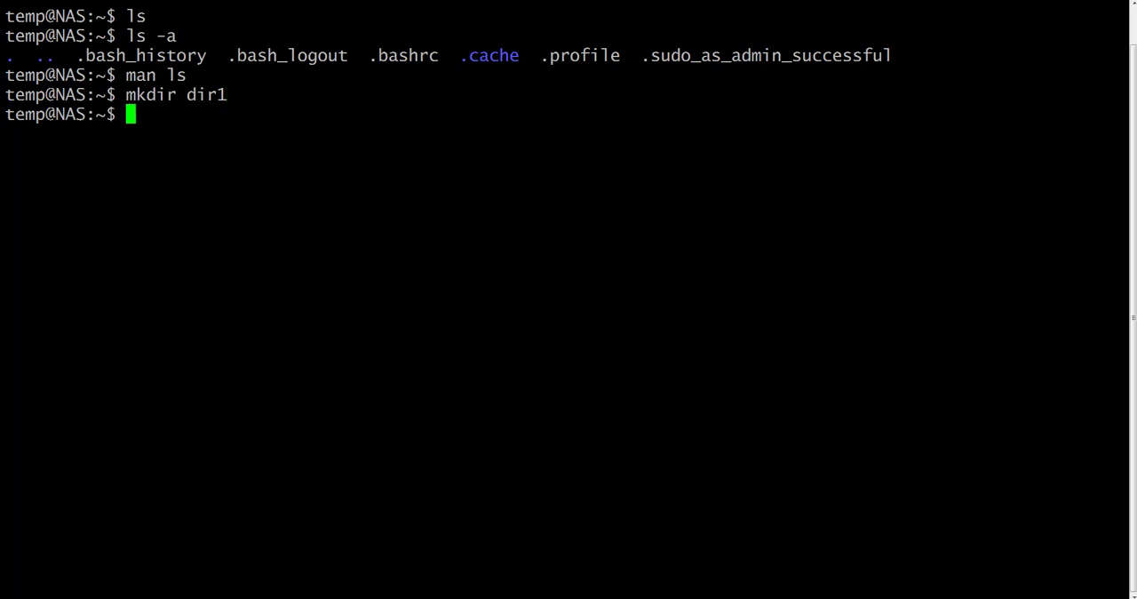
pyautogui.write('ls')
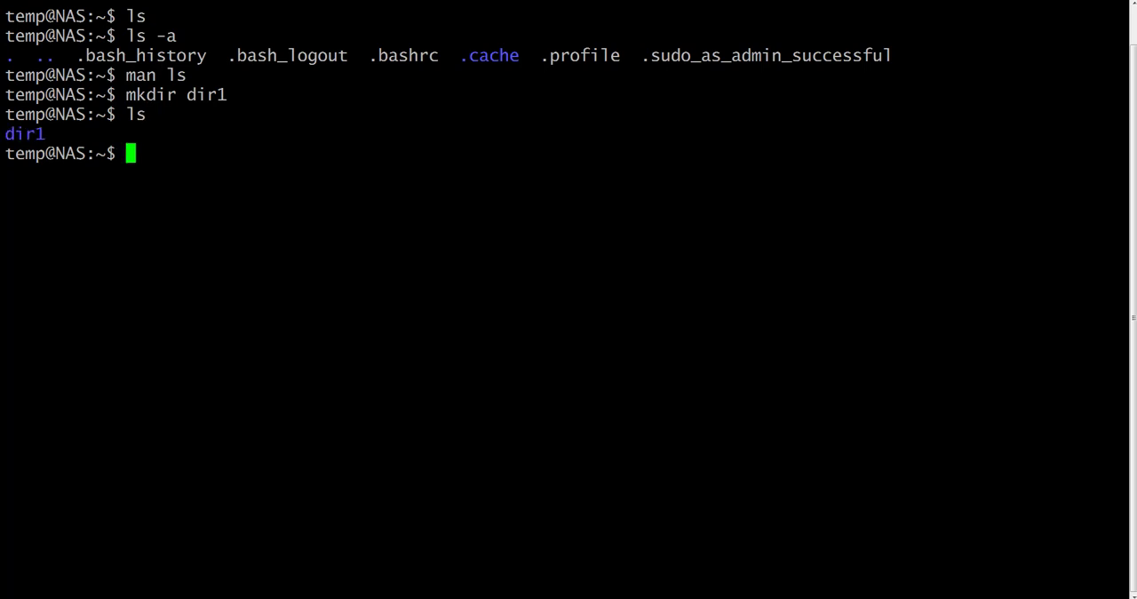
pyautogui.write('cd')
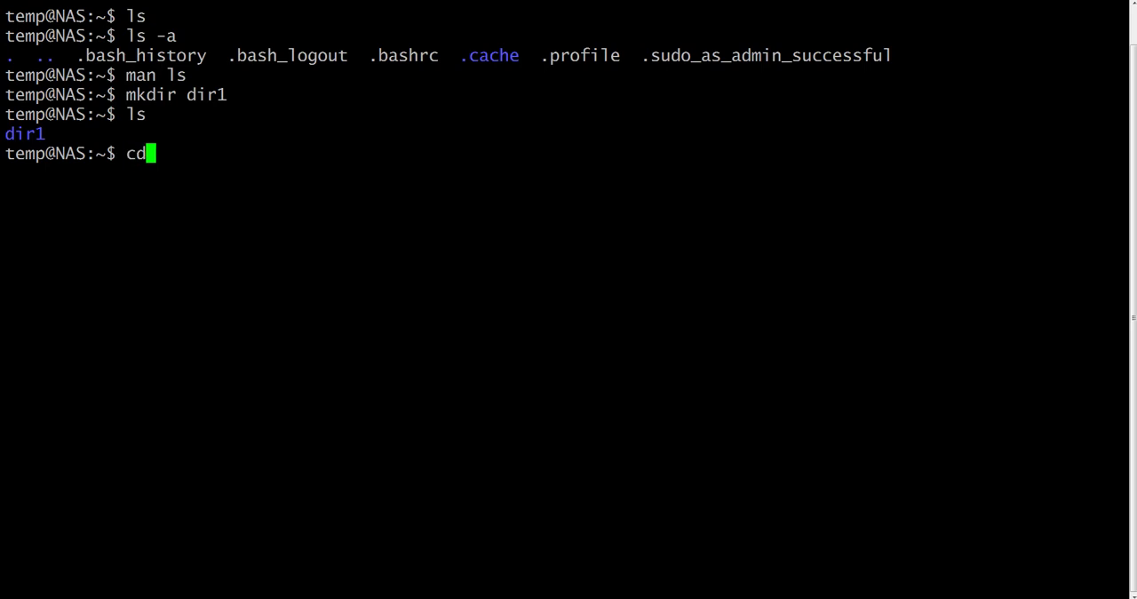
# - Enter dir1 with cd and list it to see it is empty
pyautogui.write('d')
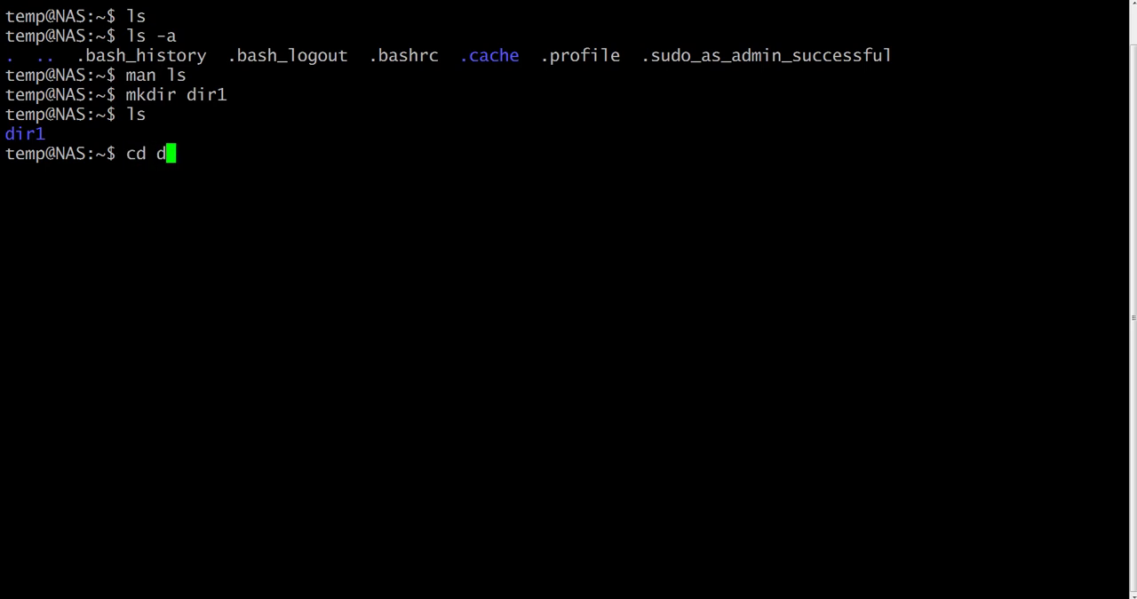
pyautogui.write('ir1')
pyautogui.write('ls')
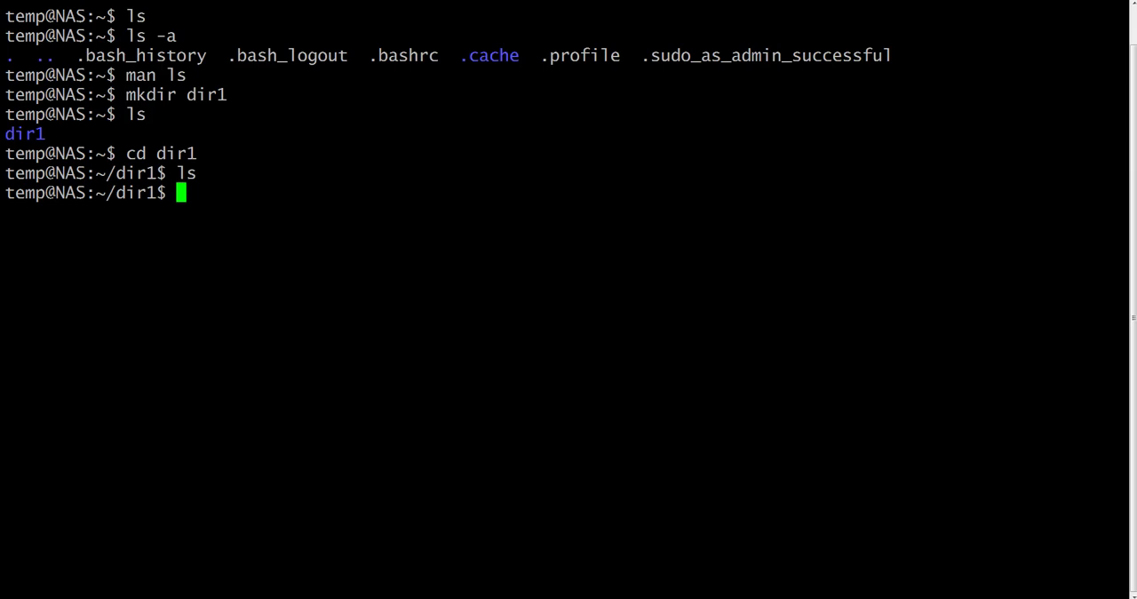
pyautogui.write('mkd')
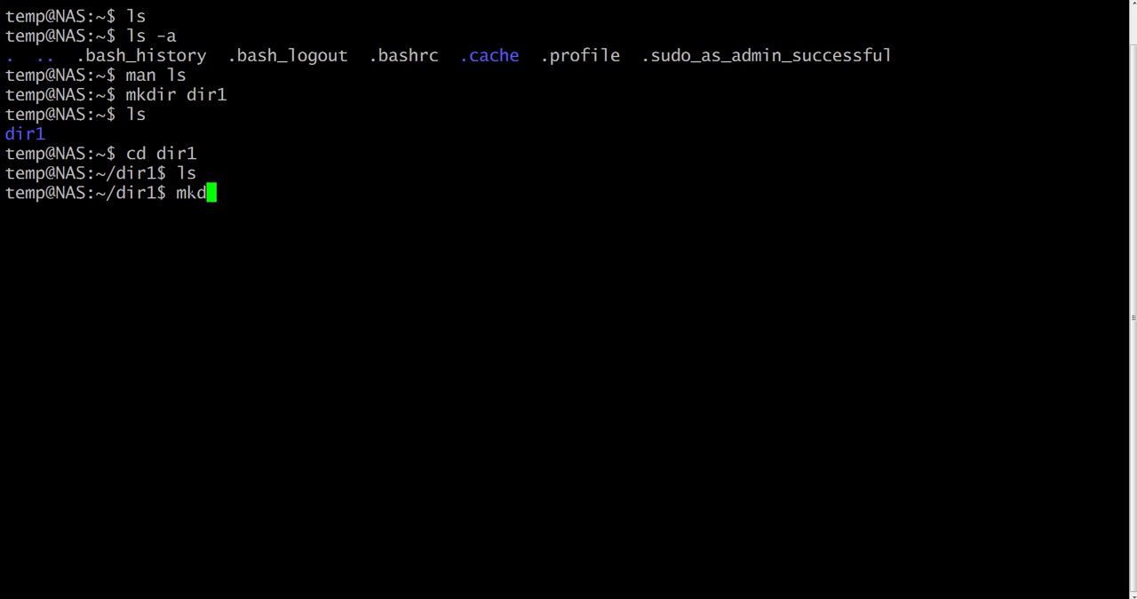
# - Create subdirectory sub1 inside dir1 and confirm it with ls
pyautogui.write('ir')
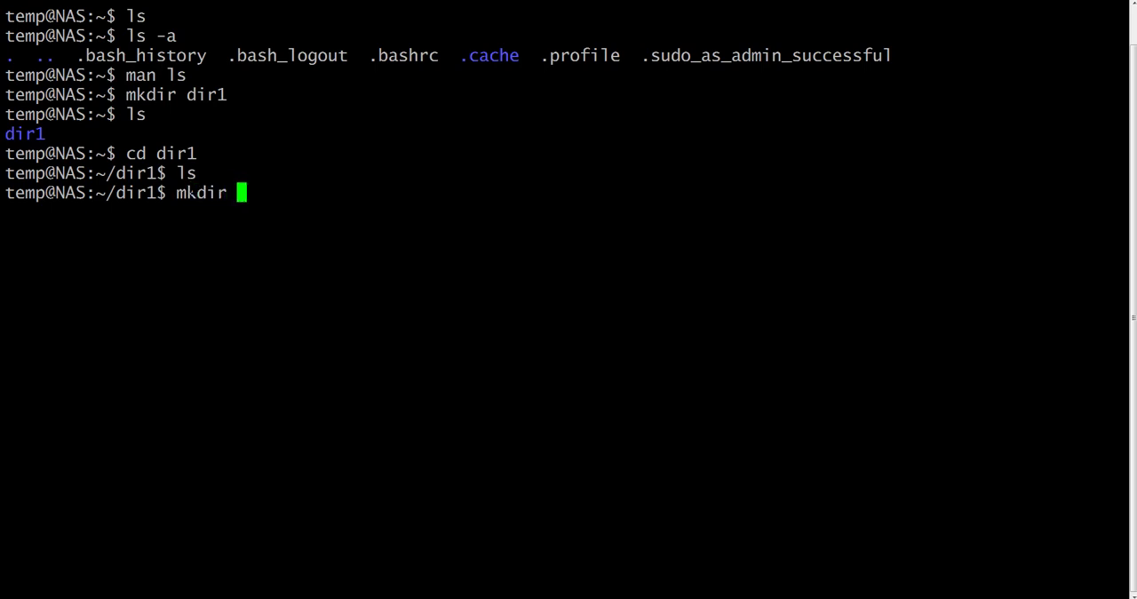
pyautogui.write('sub1')
pyautogui.write('ls')
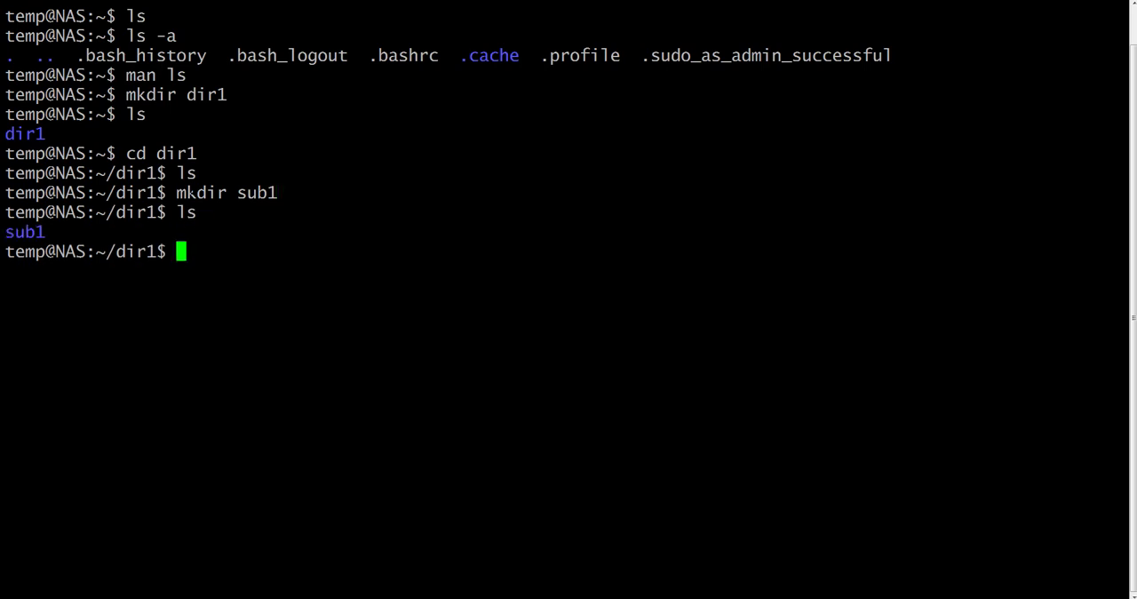
pyautogui.write('cd')
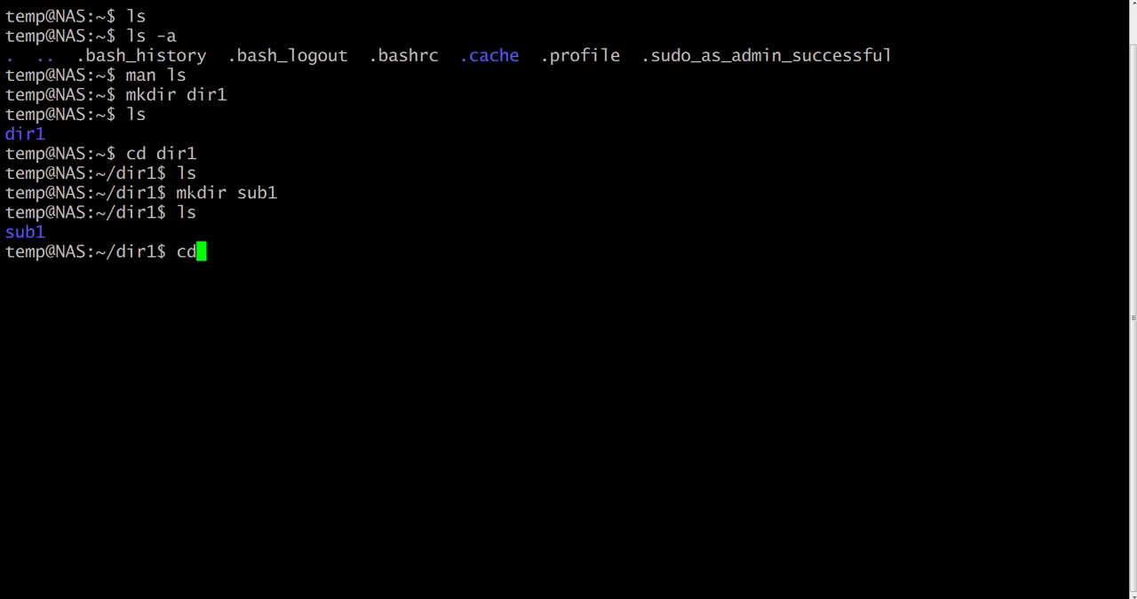
# - Go up with cd .., list home with ls -a showing dir1, then run cd
pyautogui.write('..')
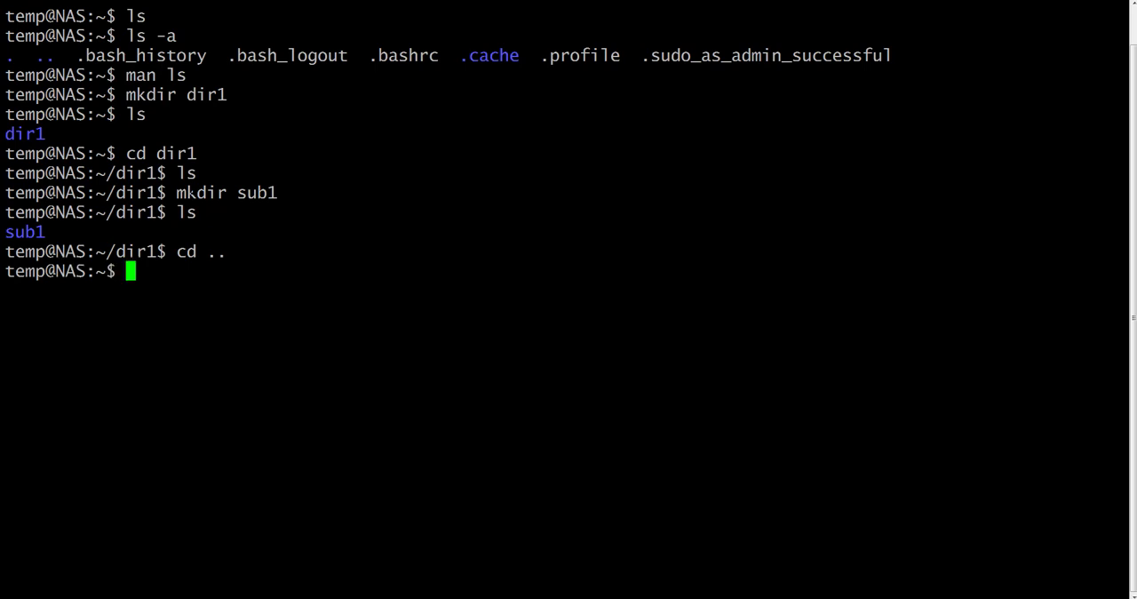
pyautogui.write('ls -a')
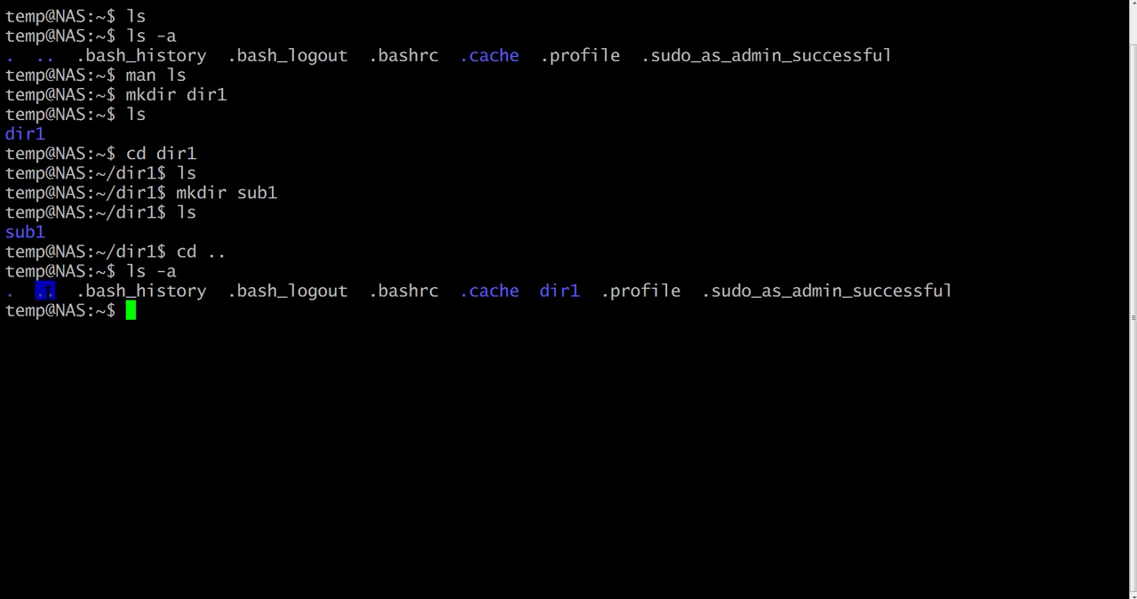
pyautogui.write('cd .')
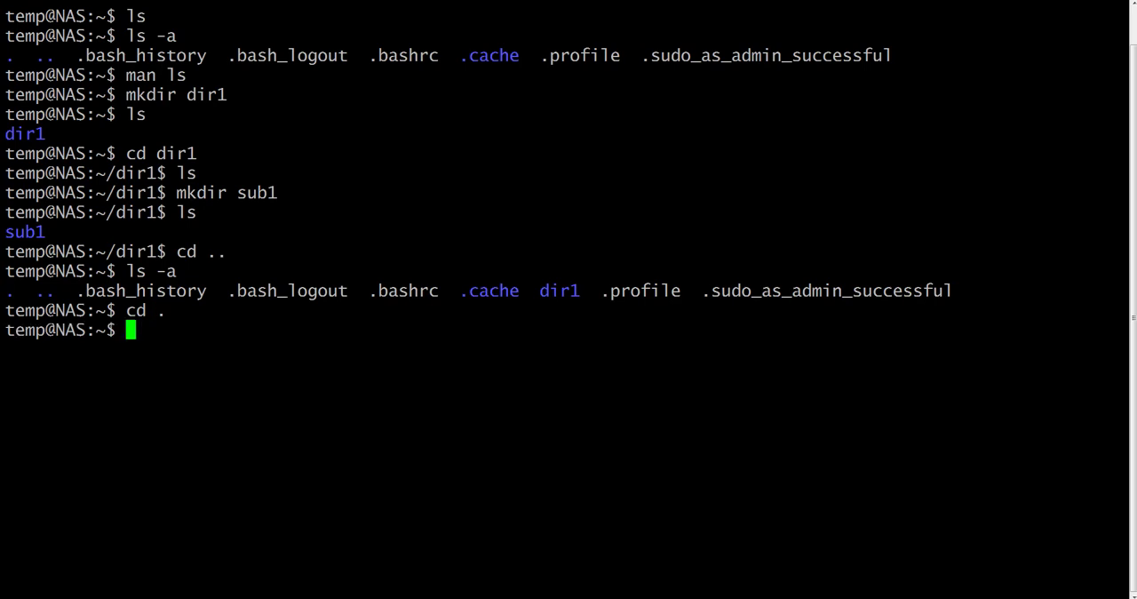
# - Move up to /home with cd .., return home with plain cd, and print /home/temp with pwd
pyautogui.write('cd')
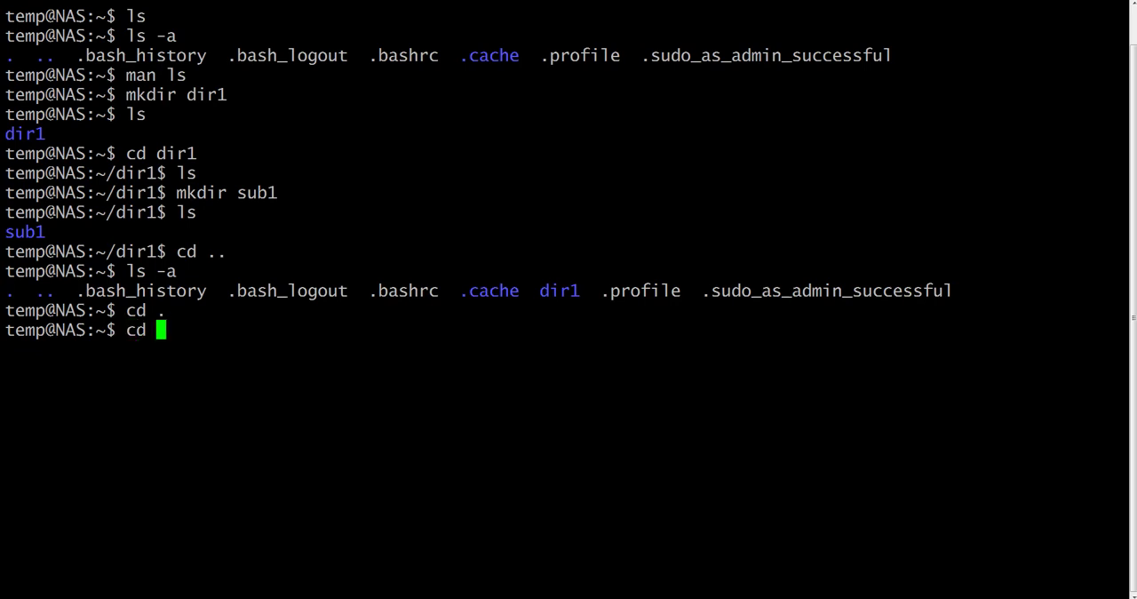
pyautogui.write('..')
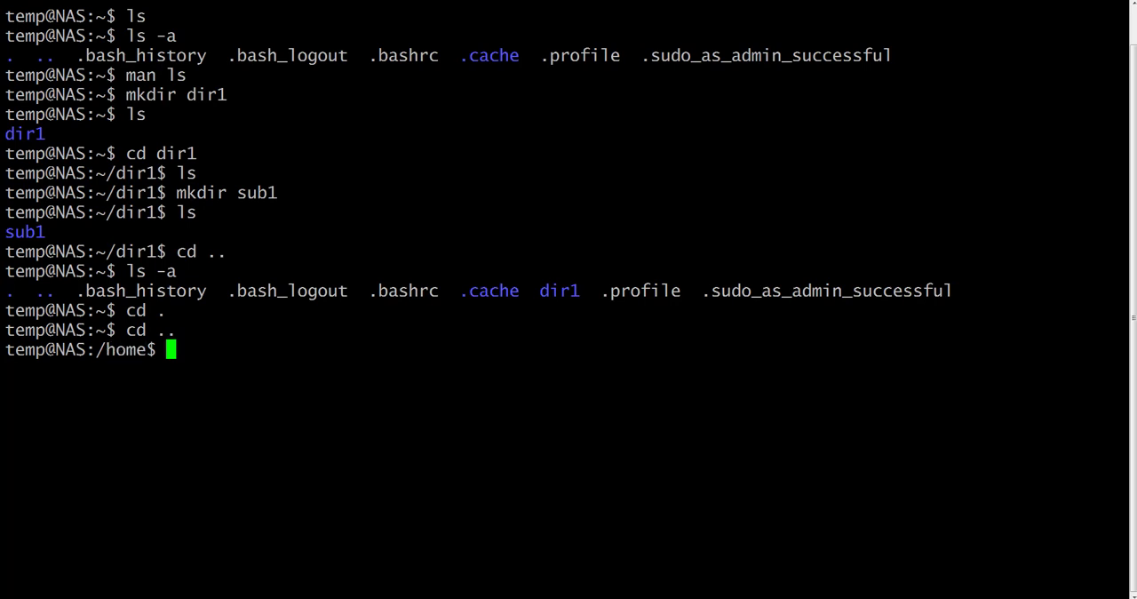
pyautogui.write('cd')
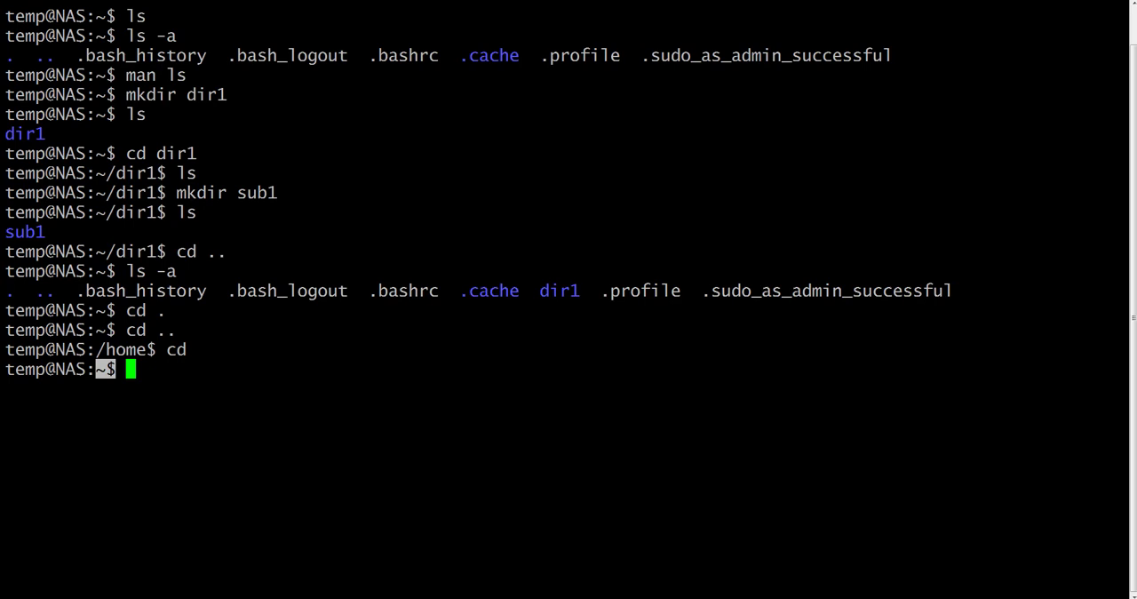
pyautogui.write('pwd')
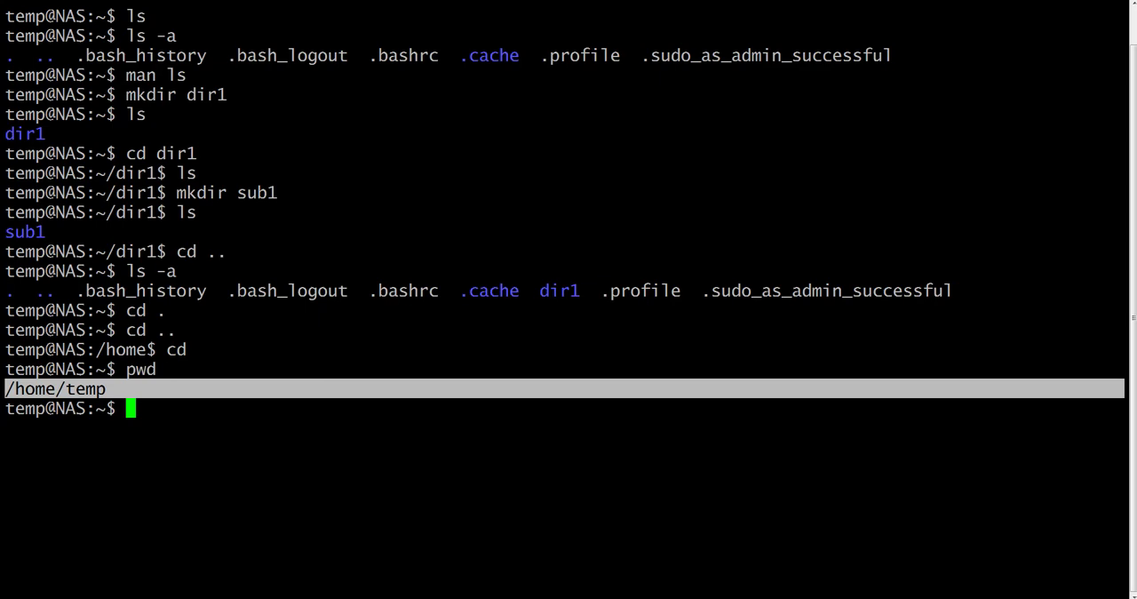
pyautogui.doubleClick(81, 389)
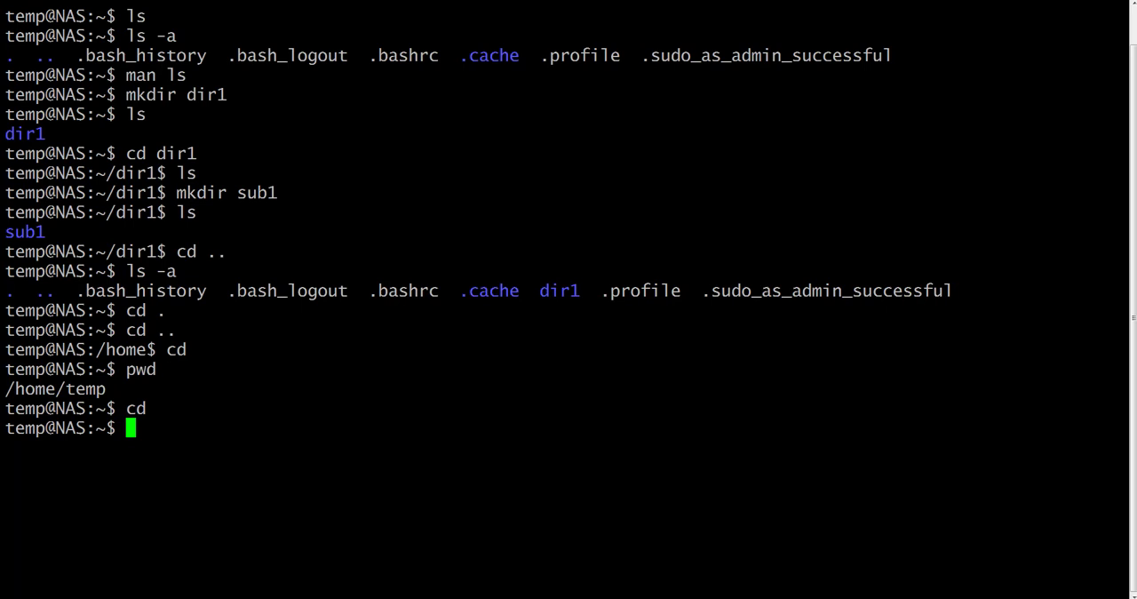
pyautogui.write('cd')
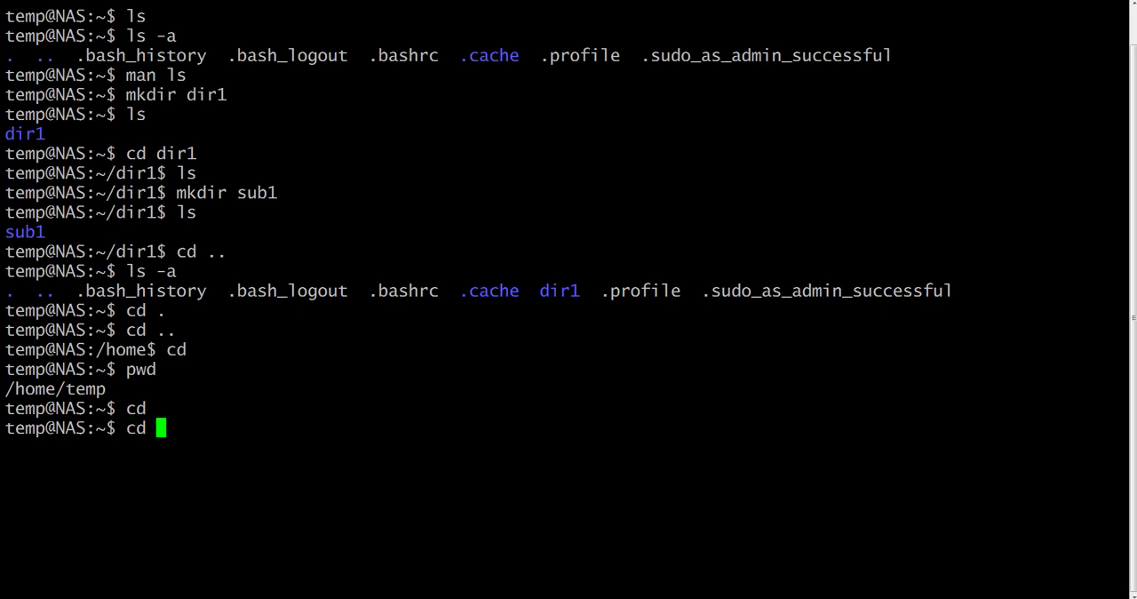
# - List dir1 from home to show sub1, then see ls sub1 fail with 'No such file or directory'
pyautogui.write('ls')
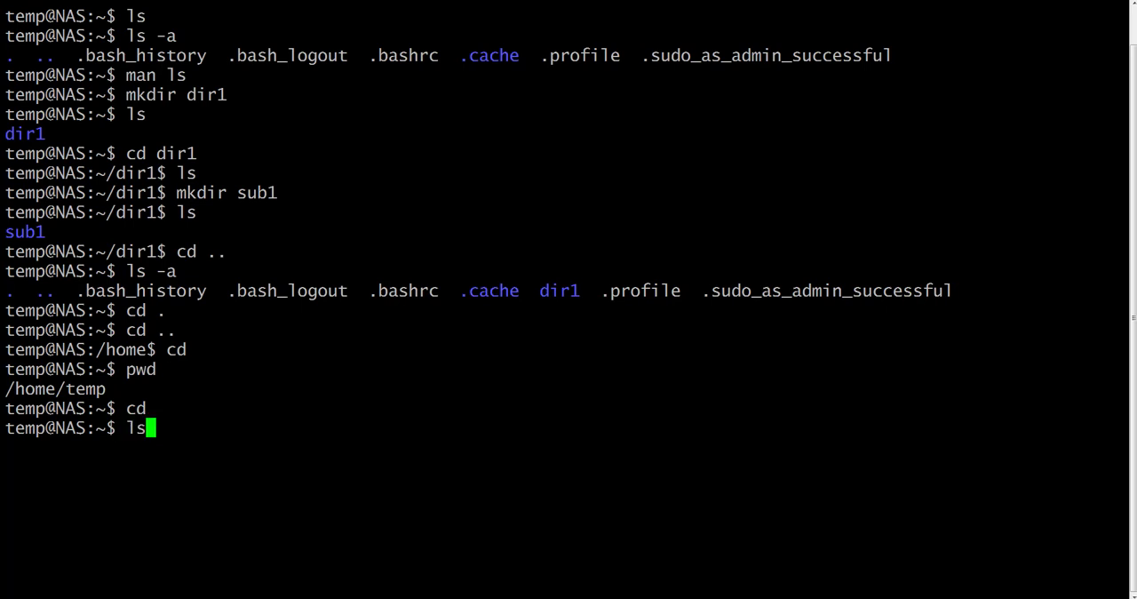
pyautogui.write('dir1')
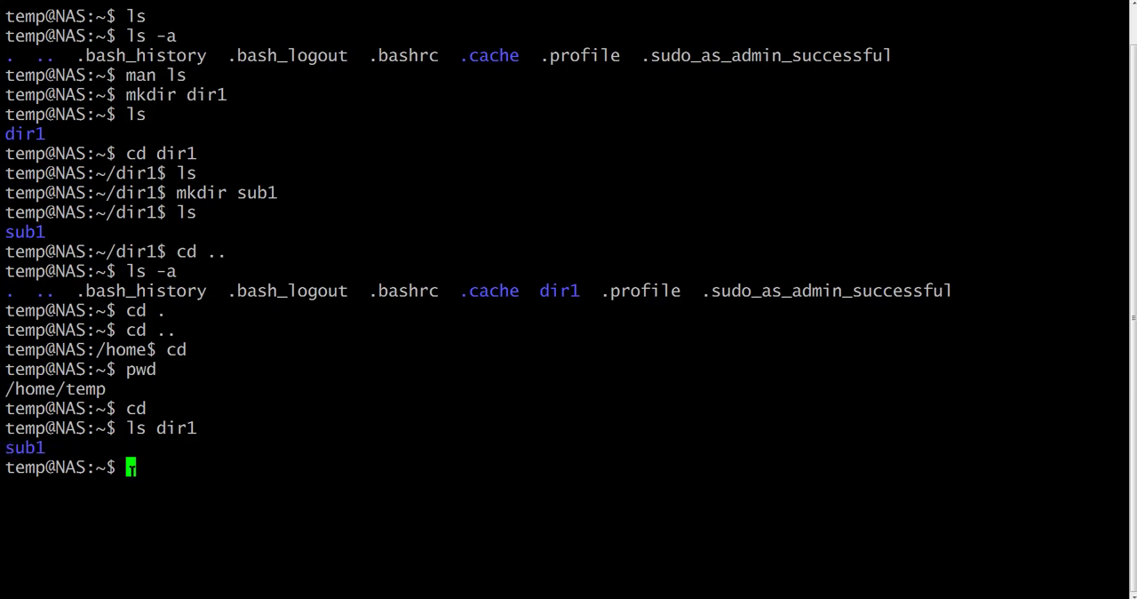
pyautogui.write('ls')
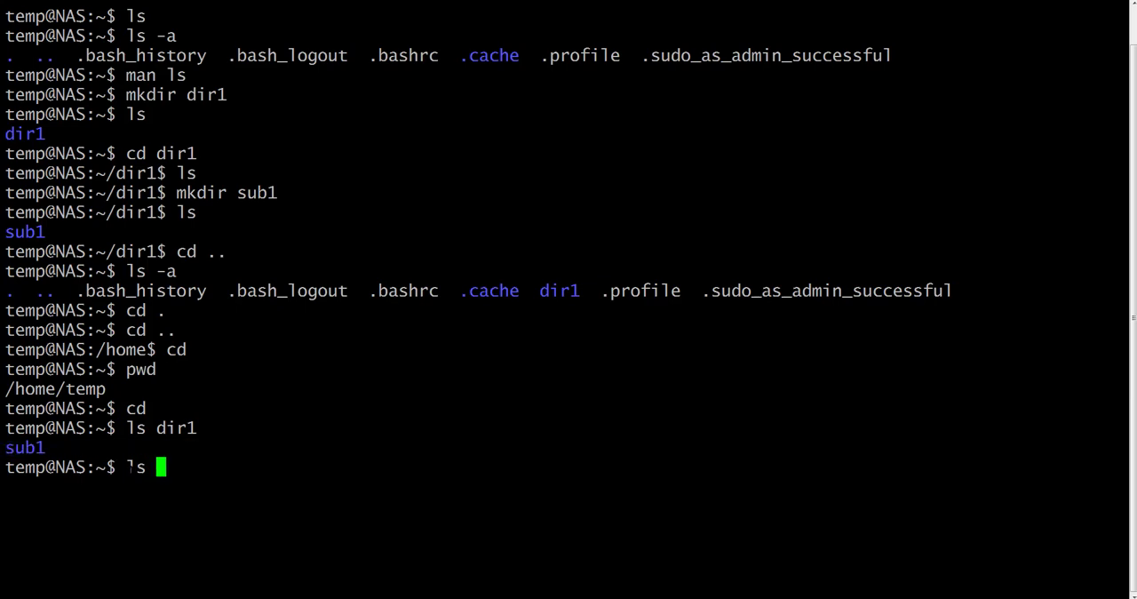
pyautogui.write('sub1')
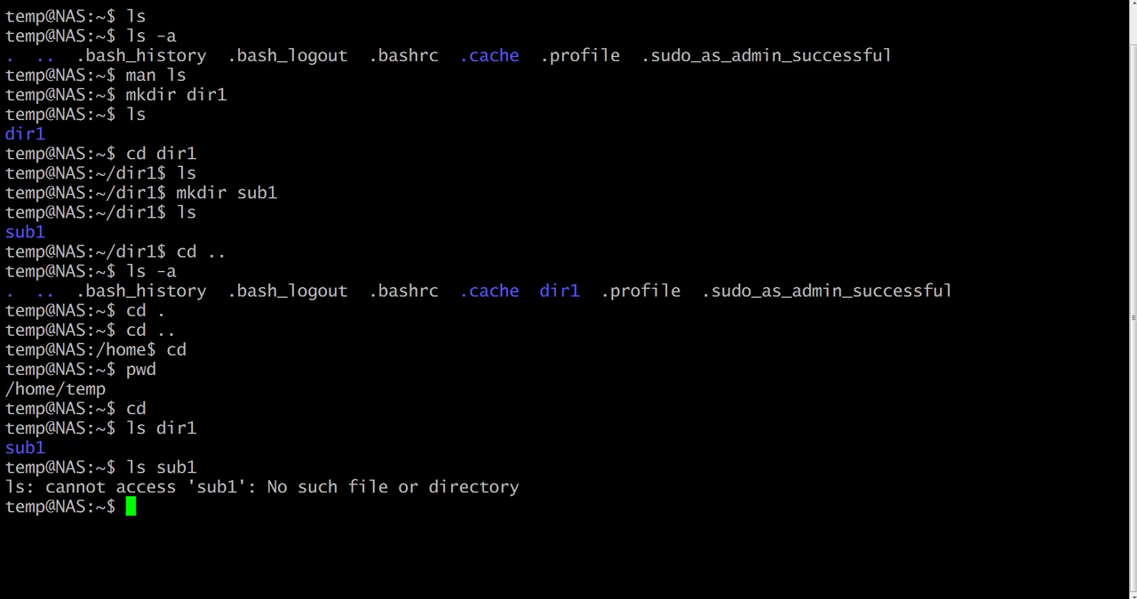
# - Try cd to an absolute /dir1/sub1 path that fails, then enter dir1 with cd ~/dir1
pyautogui.write('cd /')
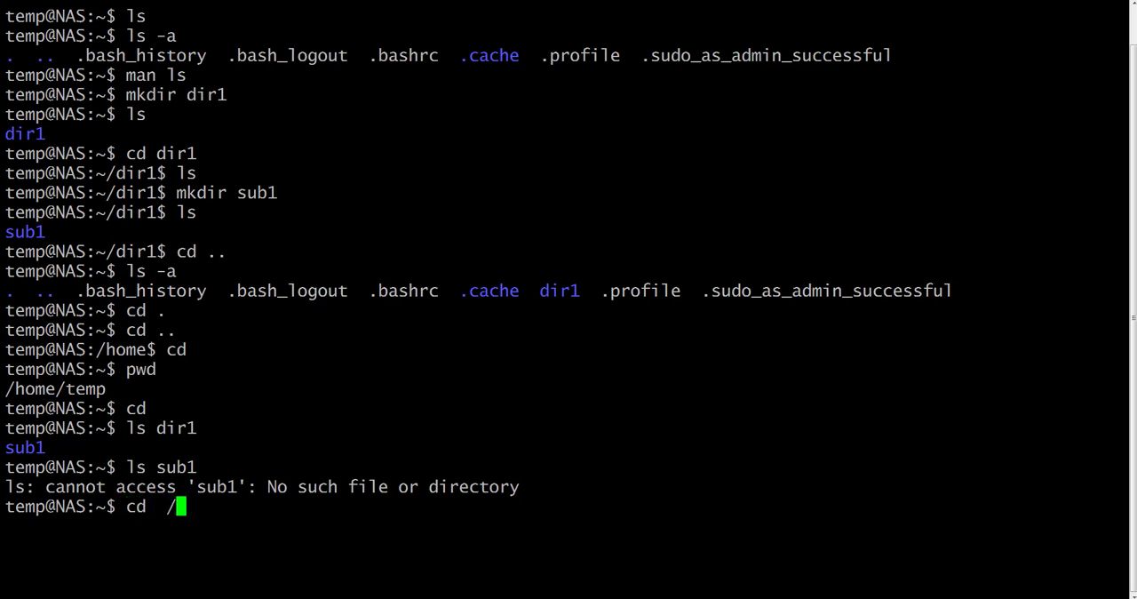
pyautogui.write('temp')
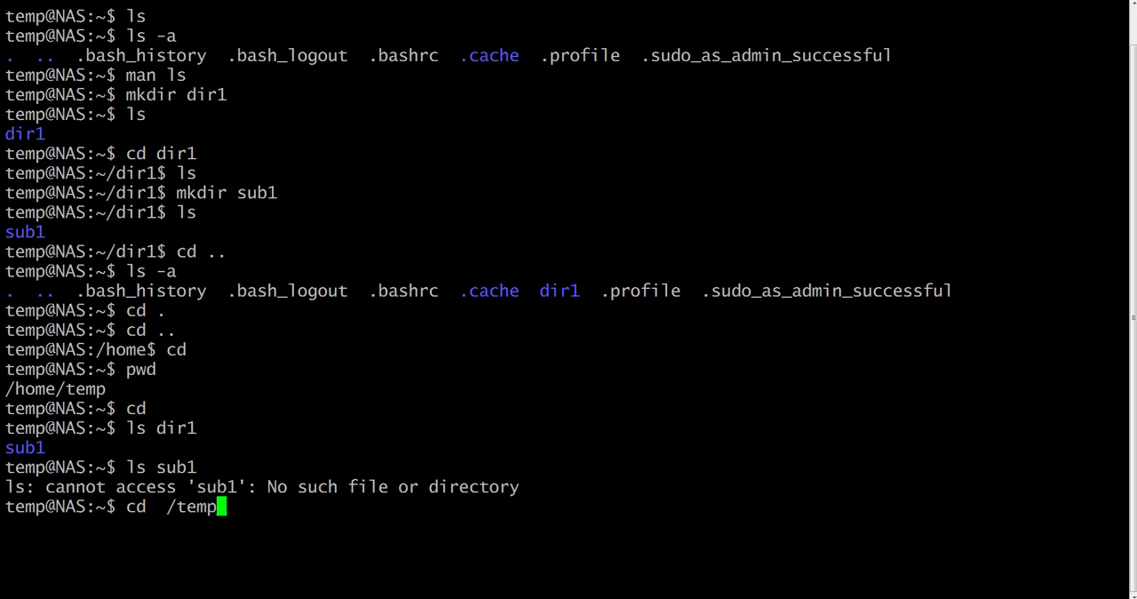
pyautogui.write('/sub')
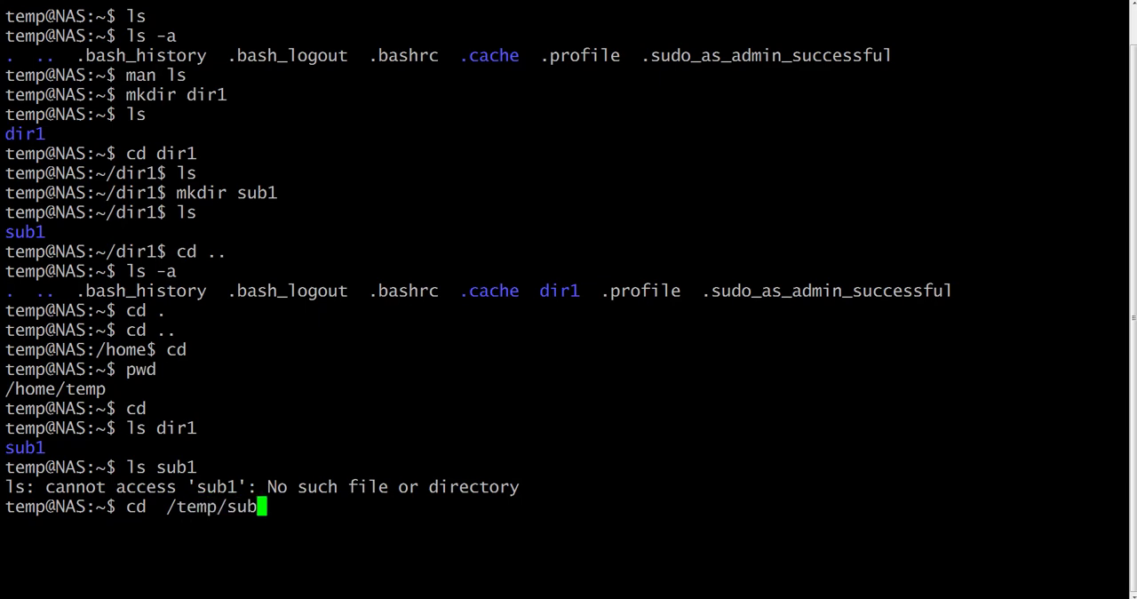
pyautogui.write('1')
pyautogui.write('cd')
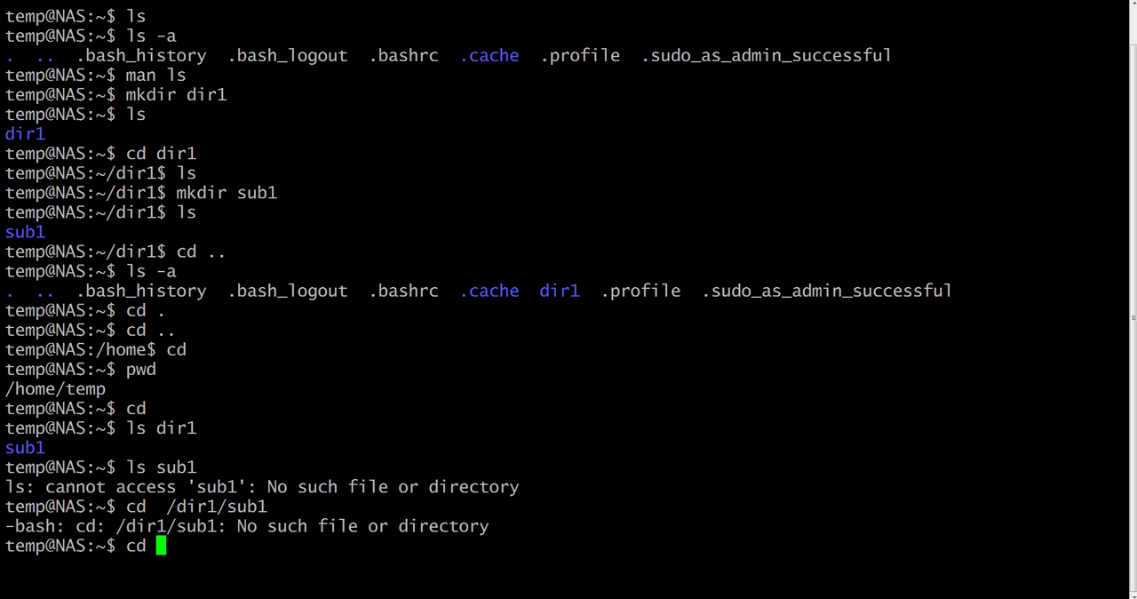
pyautogui.write('~/dir1')
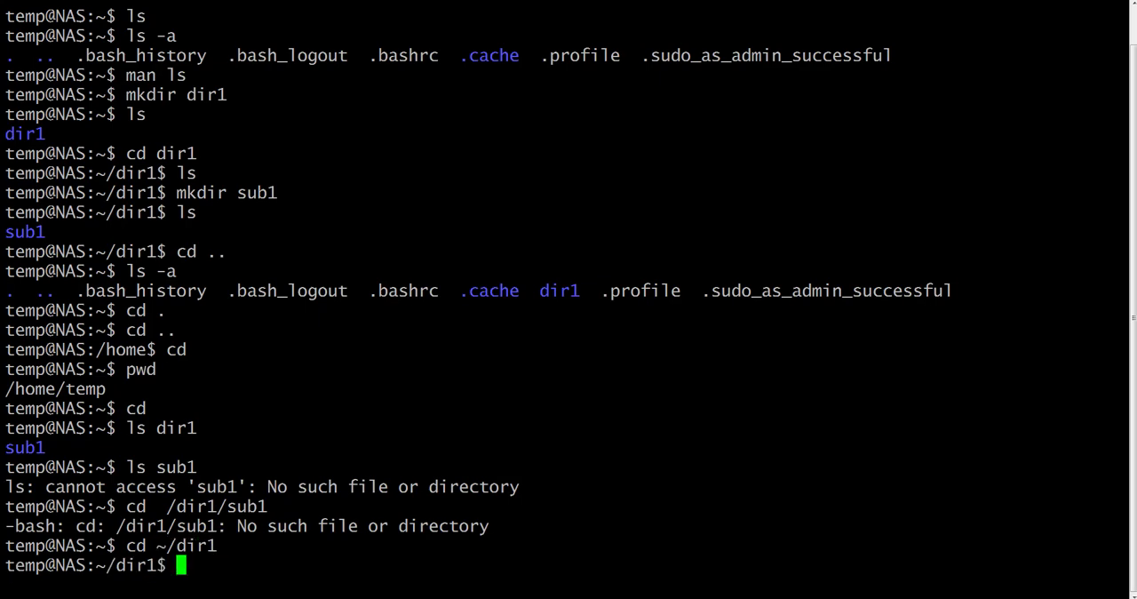
# - From inside dir1, run `ls ~` (shows dir1) then `ls ~/..` (shows shum and temp)
pyautogui.write('ls')
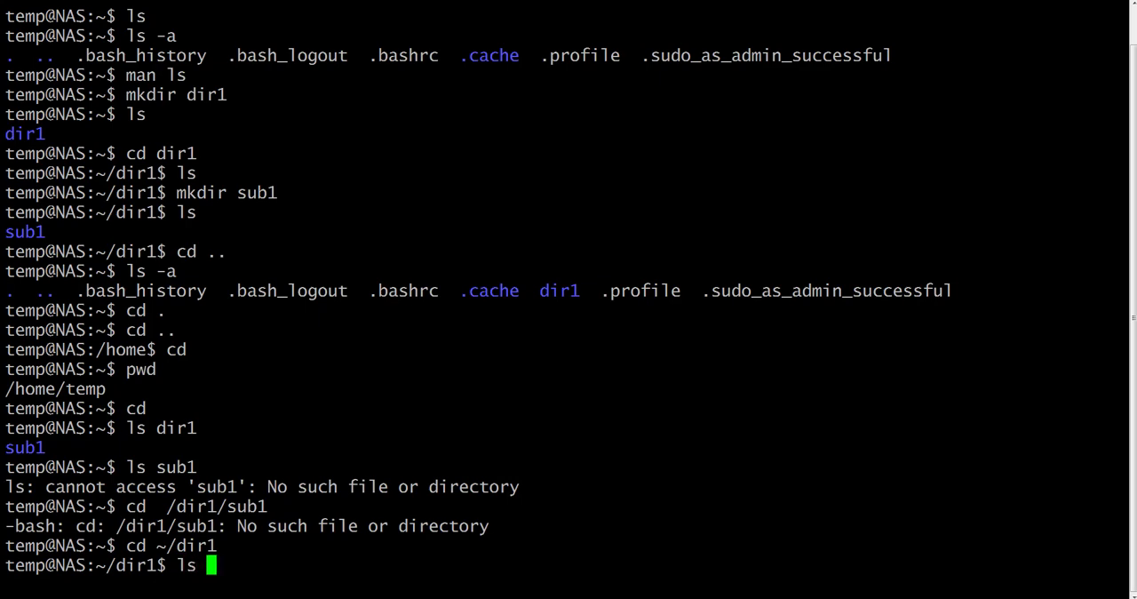
pyautogui.write('~')
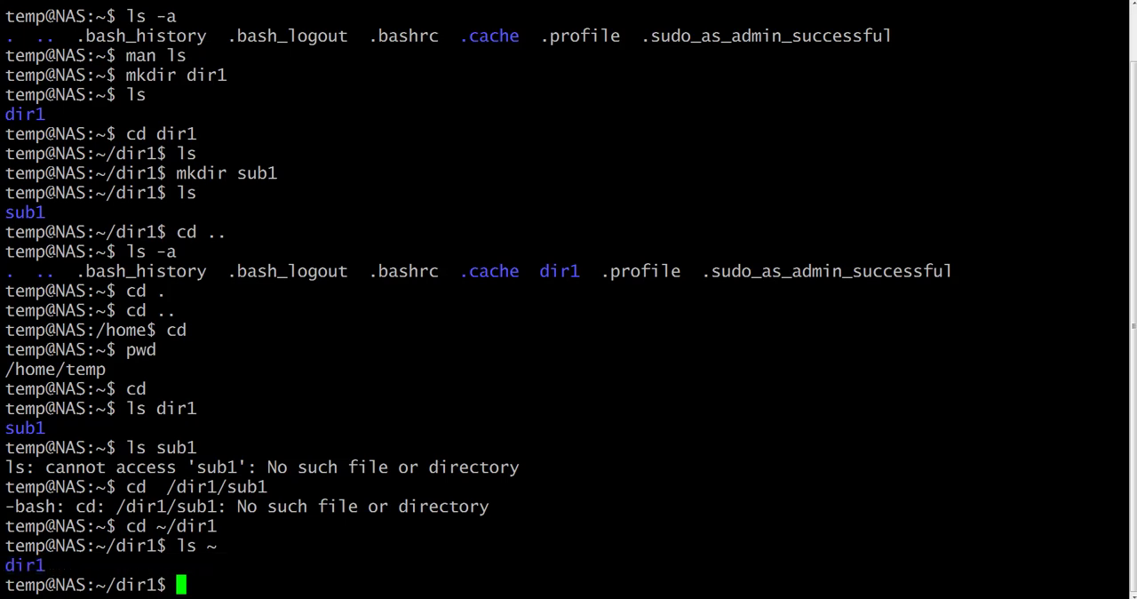
pyautogui.write('ls')
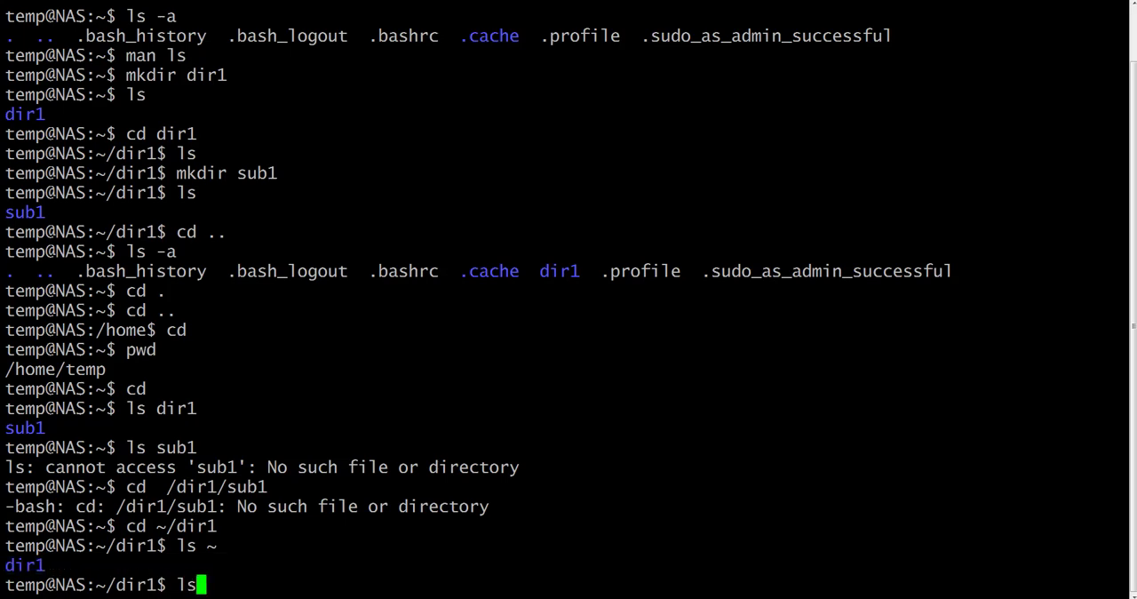
pyautogui.write('~')
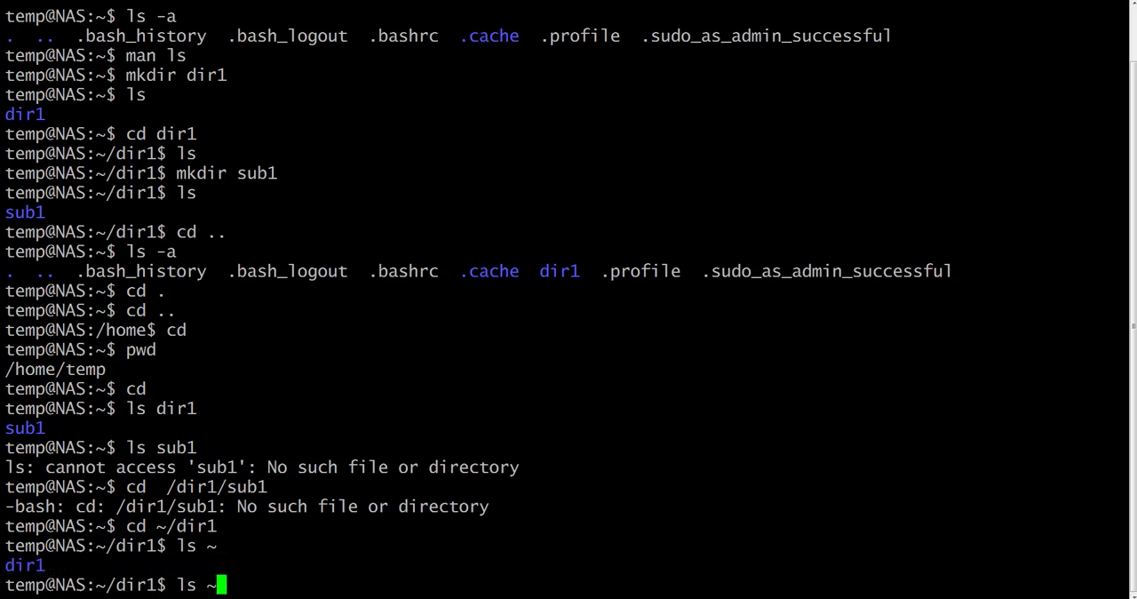
pyautogui.write('/..')
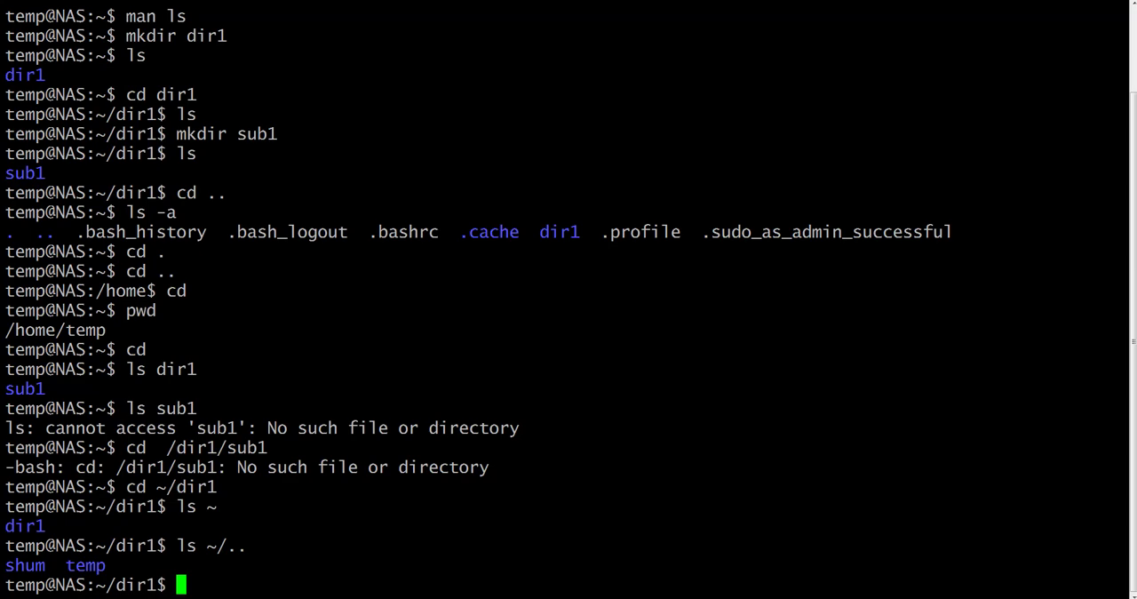
# - Enter `ls ~/../..` at the prompt inside dir1 to list two levels above home, not yet run
pyautogui.write('ls')
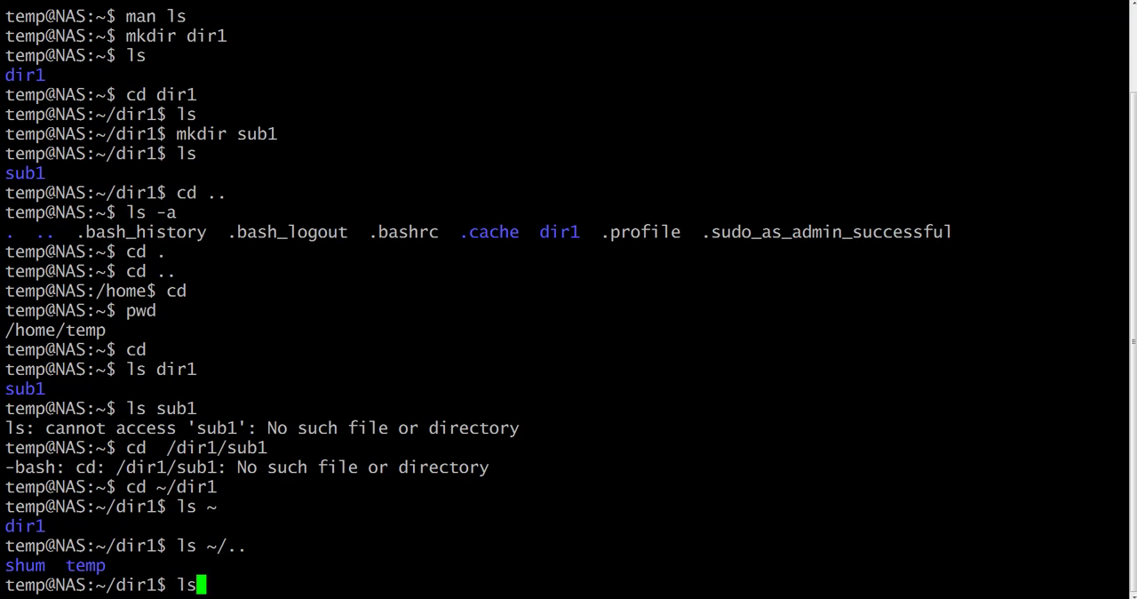
pyautogui.write('~')
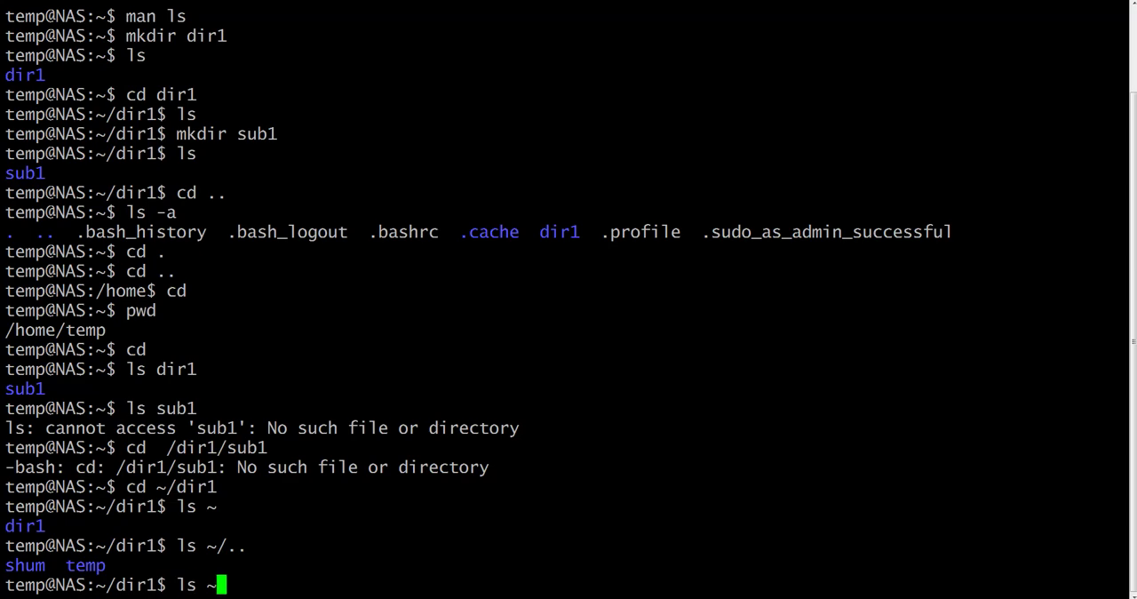
pyautogui.write('/.')
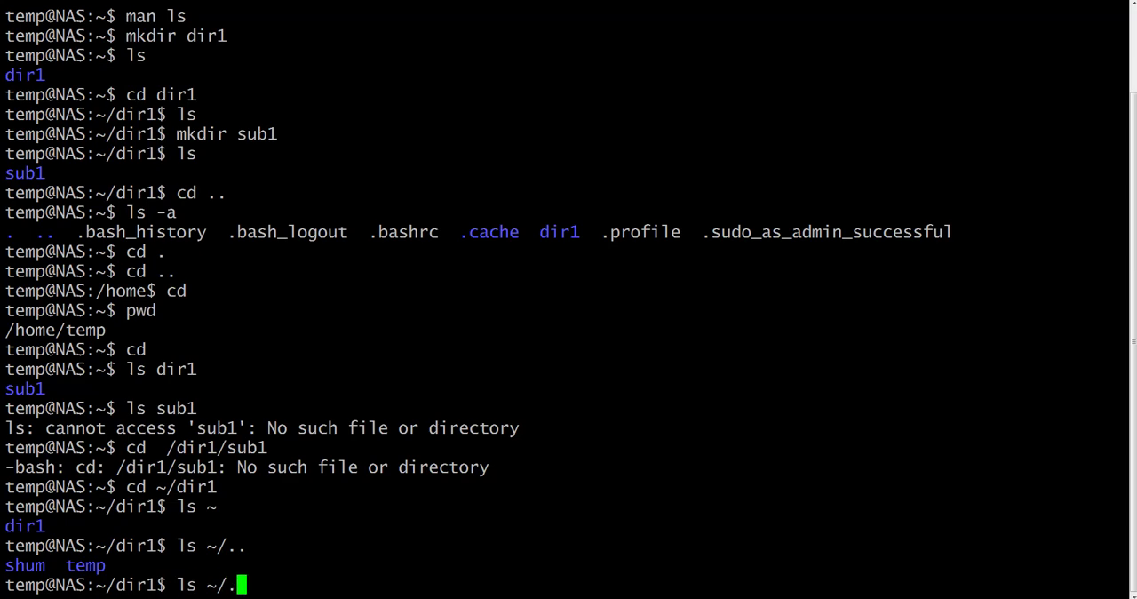
pyautogui.write('./')
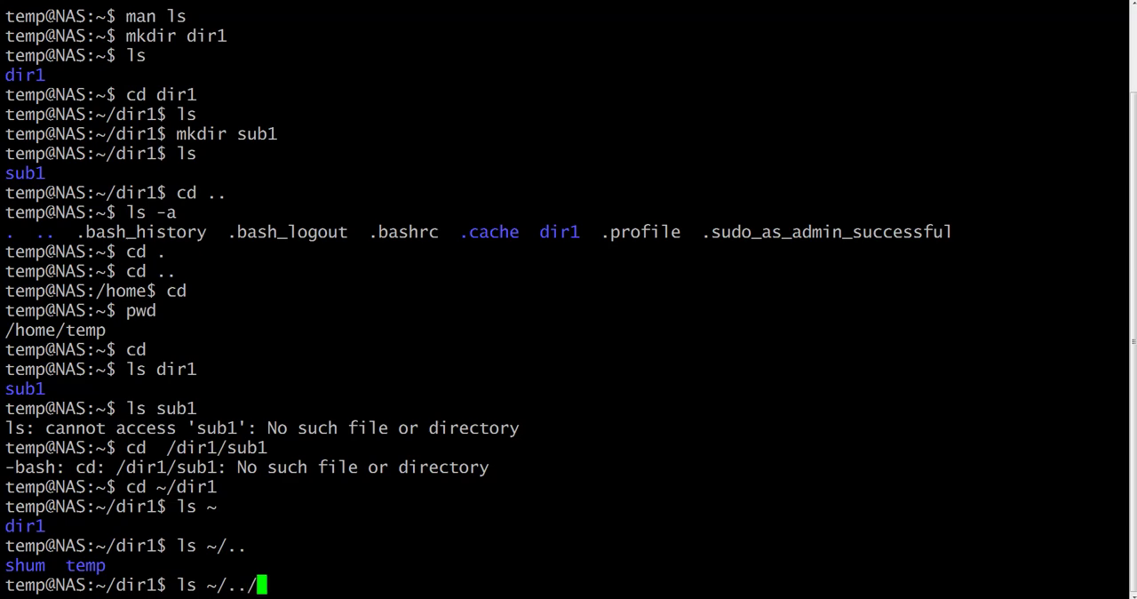
pyautogui.write('/..')
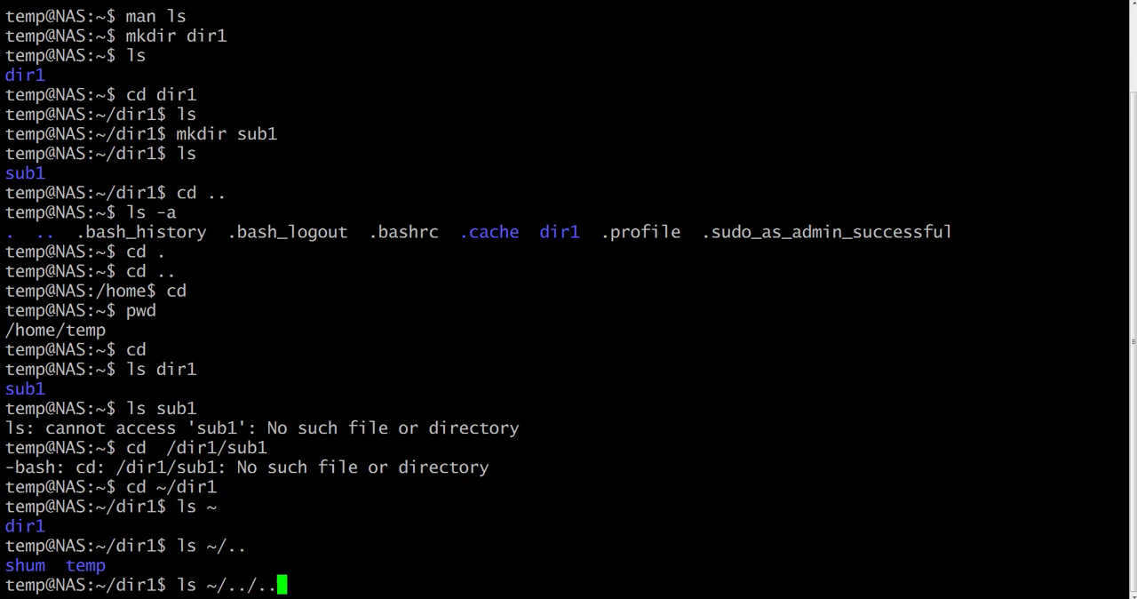